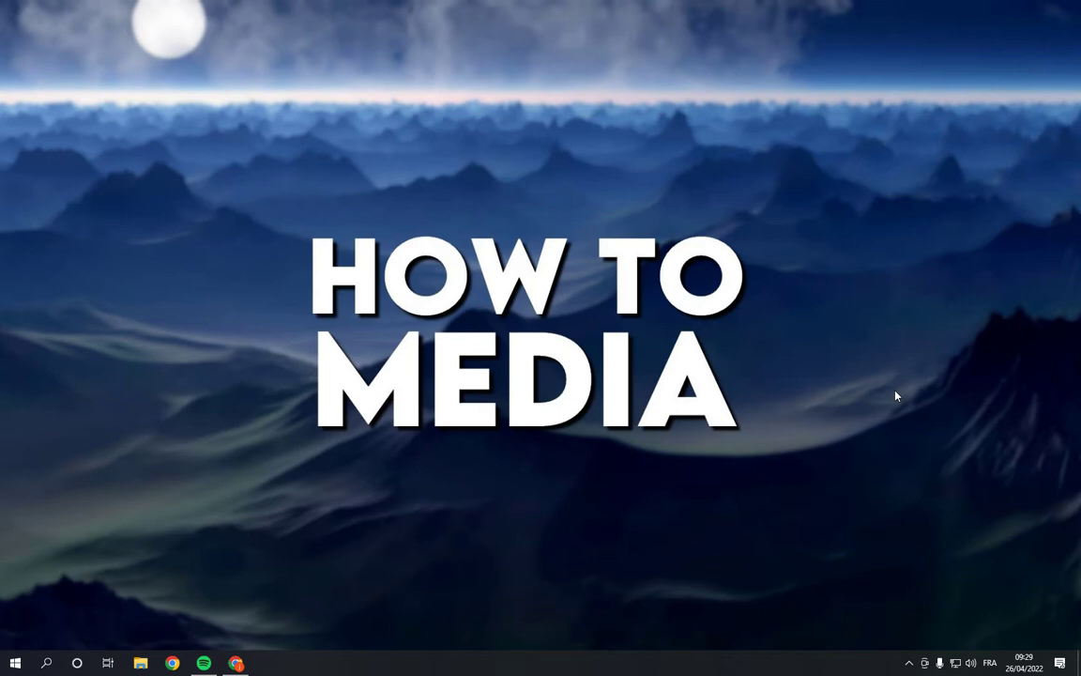
Launch Spotify from the desktop to its Browse all search page
left_click(202, 665)
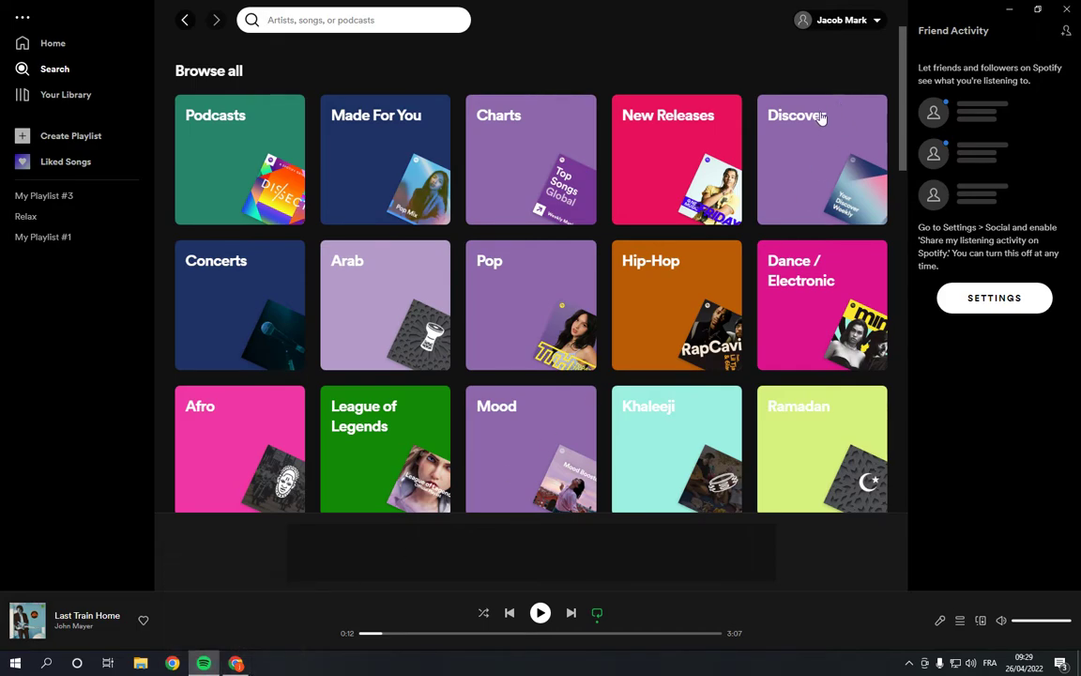
Open Settings from the profile menu at the top right
left_click(837, 18)
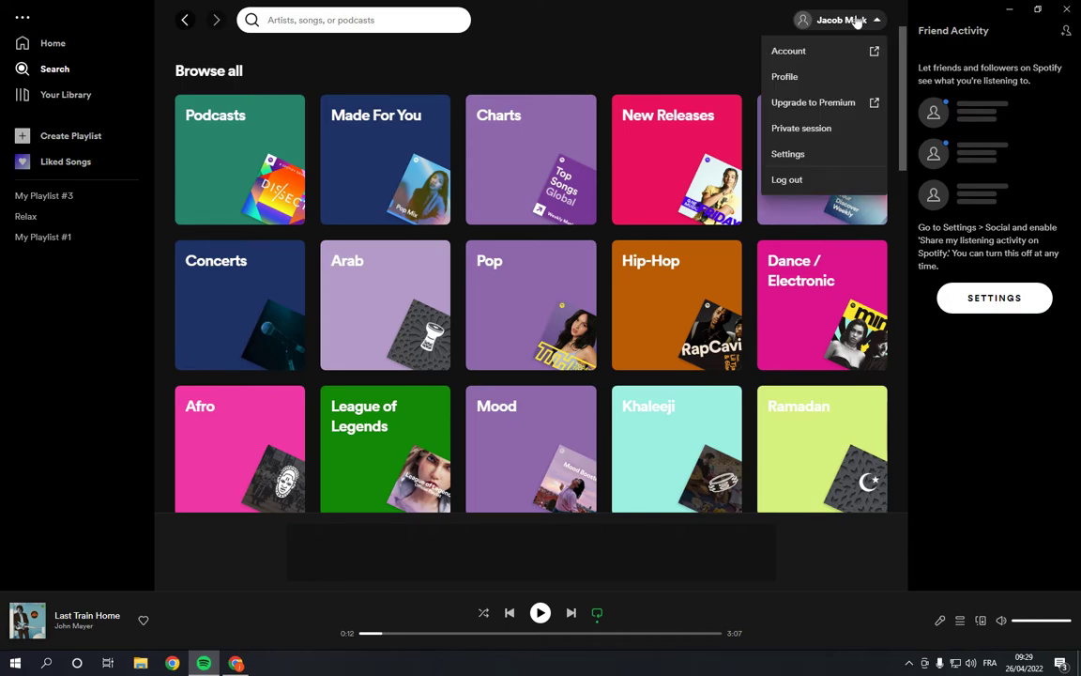
mouse_move(788, 154)
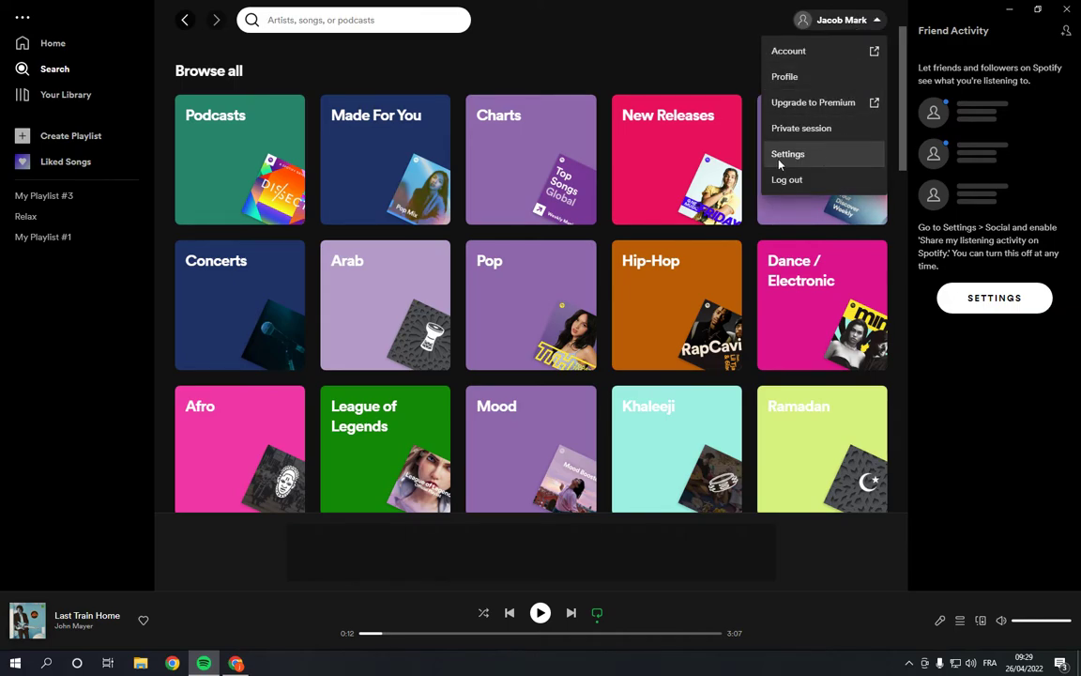
left_click(788, 154)
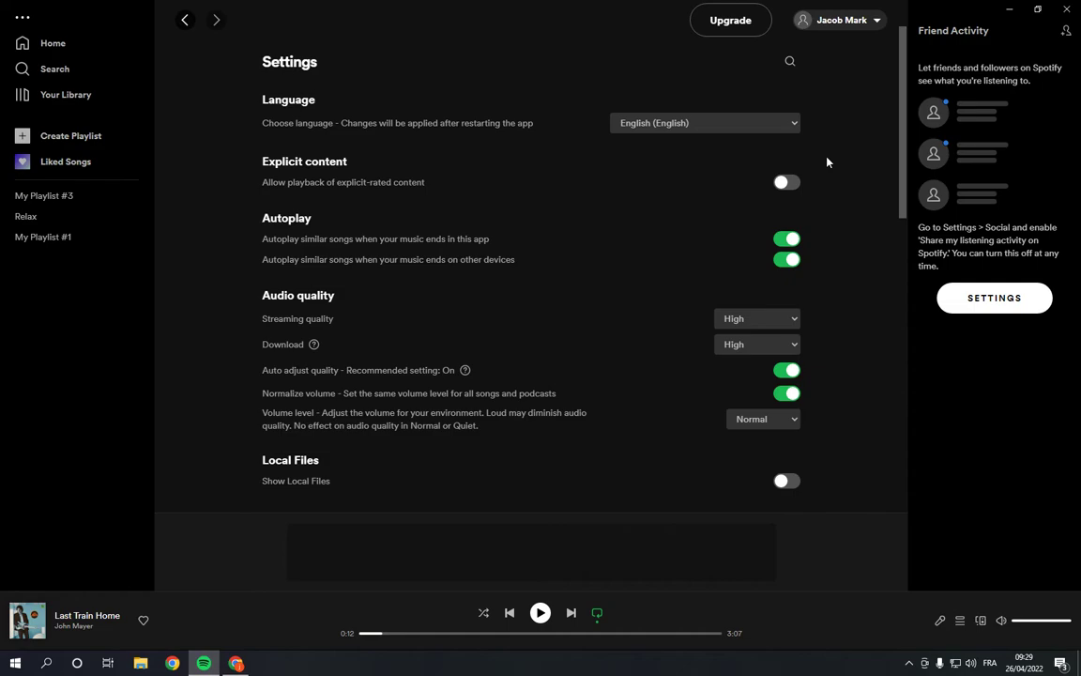
mouse_move(623, 207)
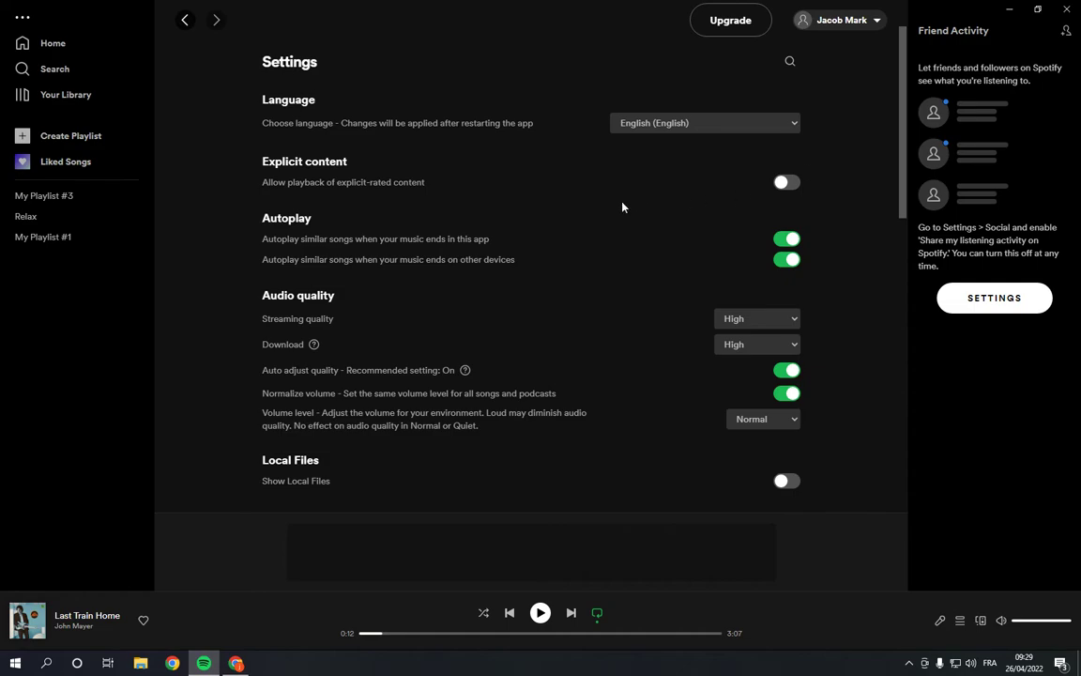
Under Playback, switch Mono audio on and then back off
scroll("down", 3)
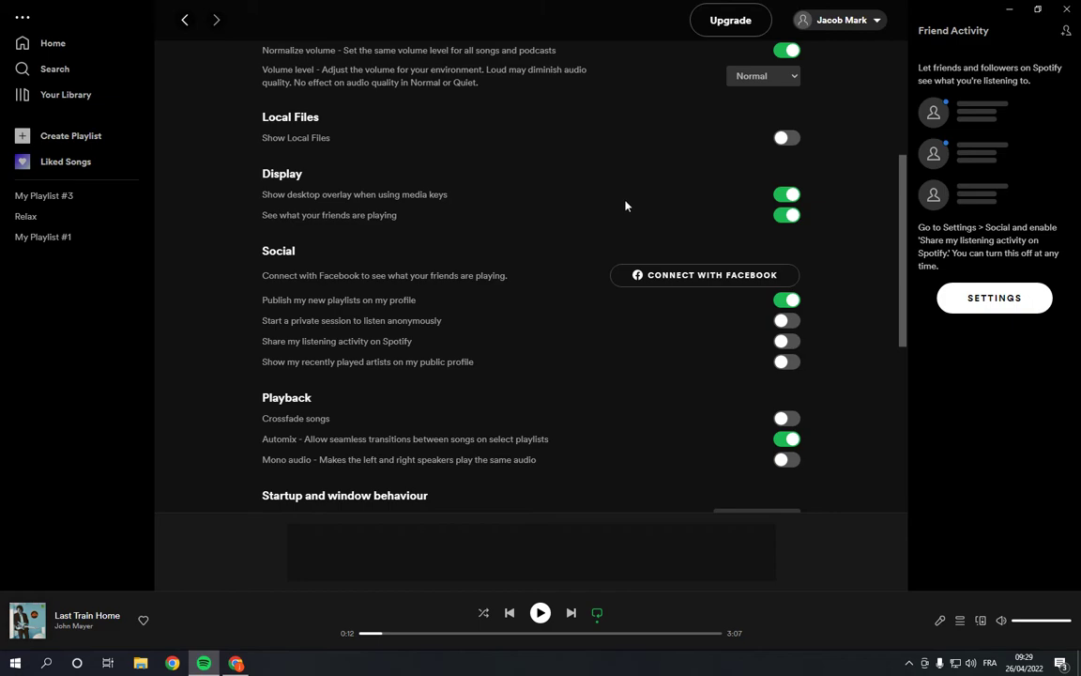
scroll("down", 3)
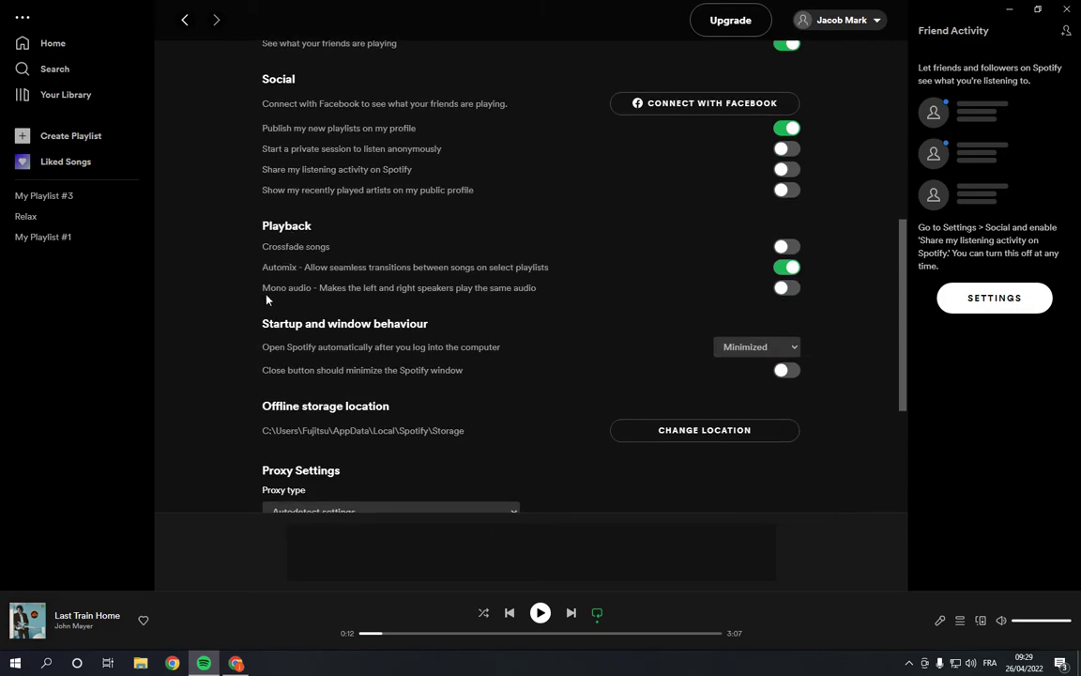
left_click(784, 287)
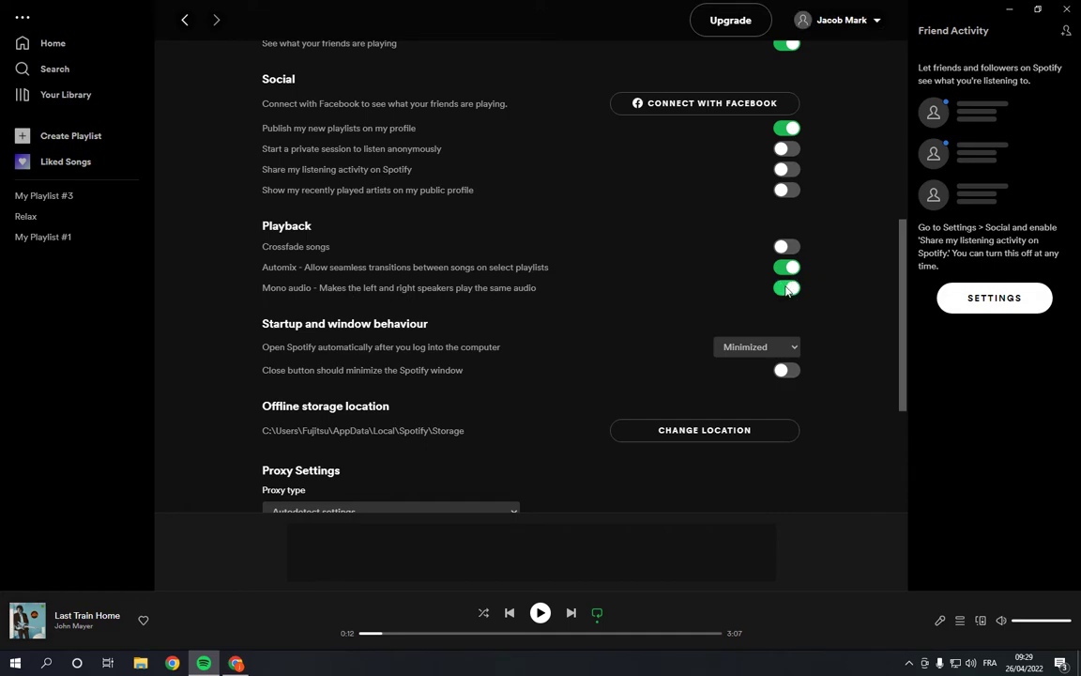
left_click(786, 289)
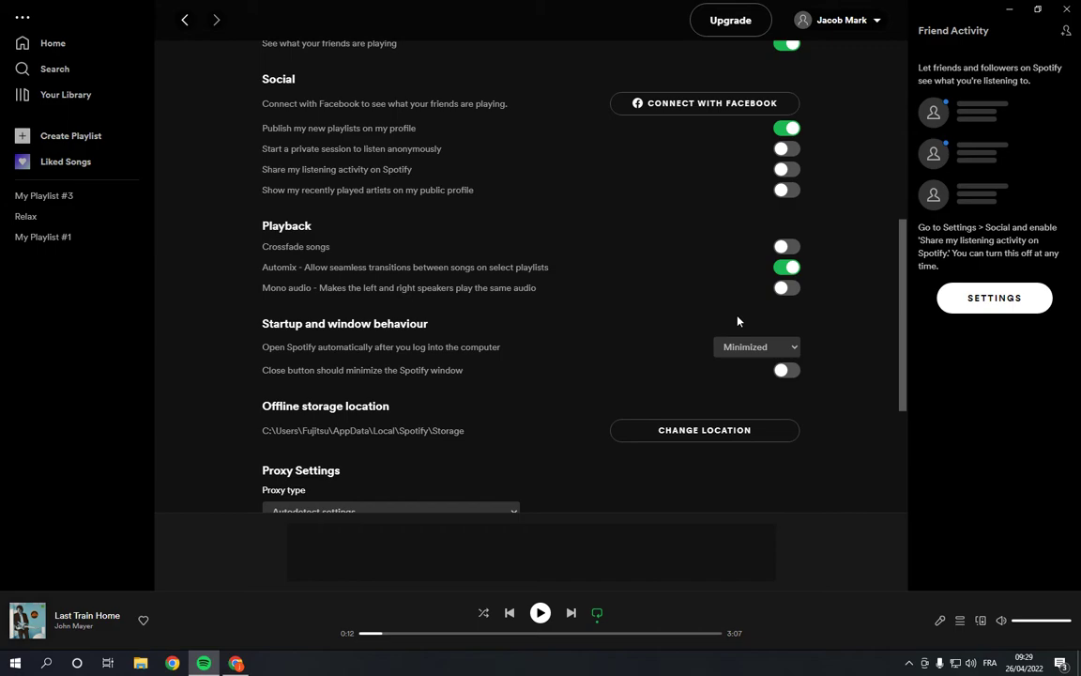
mouse_move(732, 327)
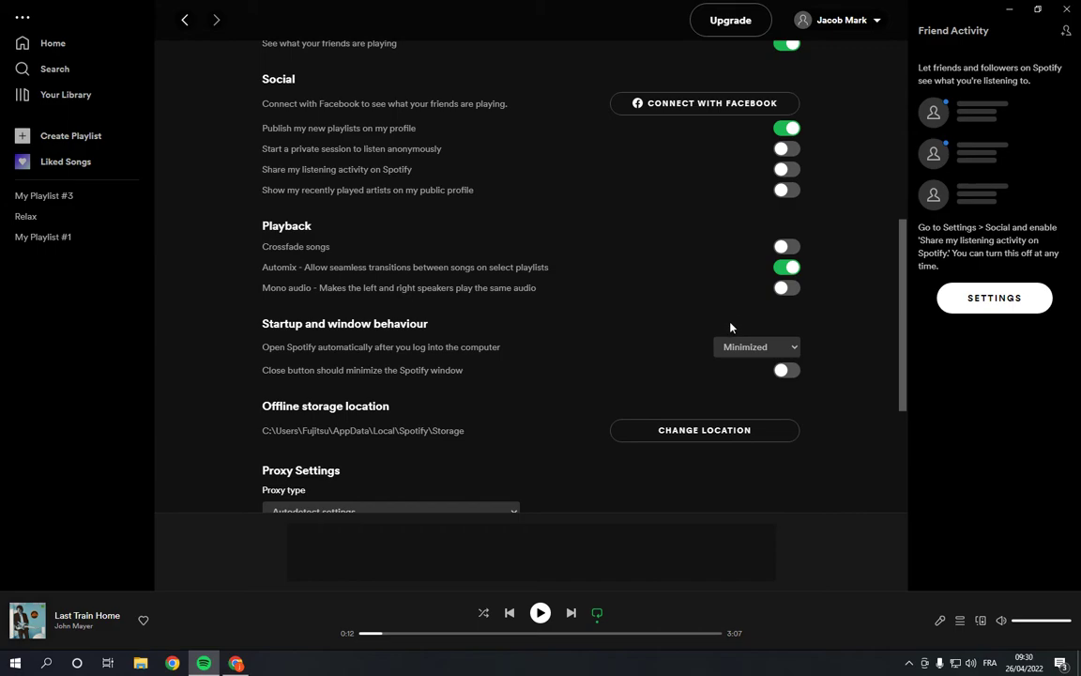